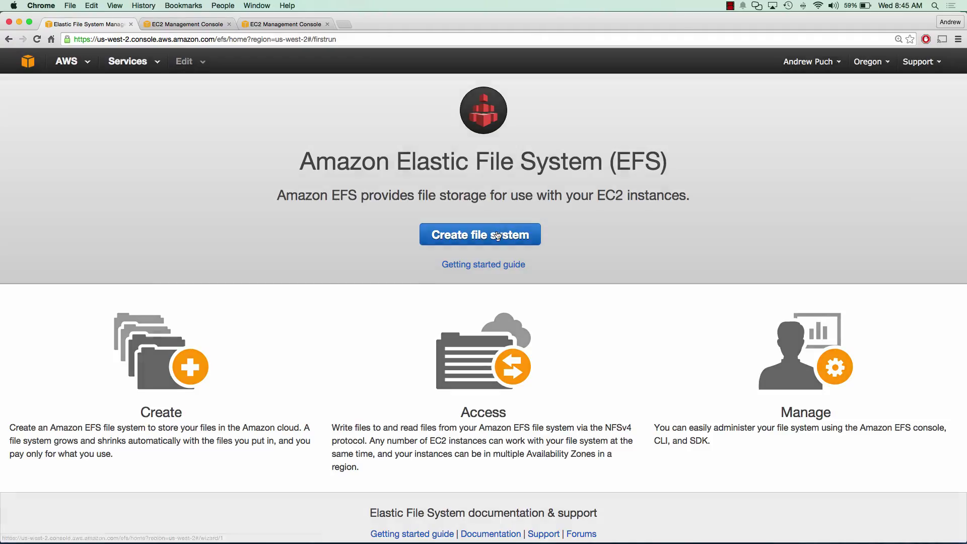
- Start the Create file system wizard for a new EFS file system
left_click(479, 235)
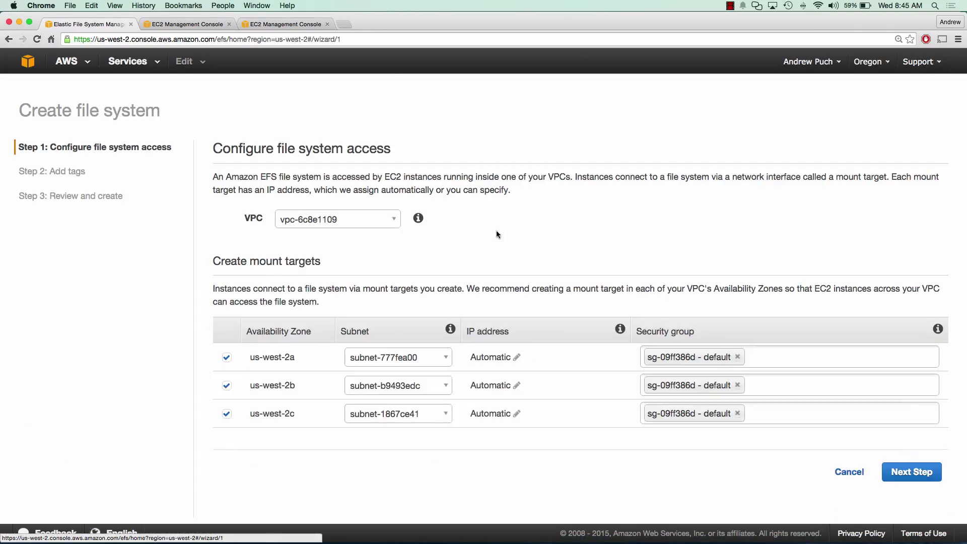
mouse_move(370, 218)
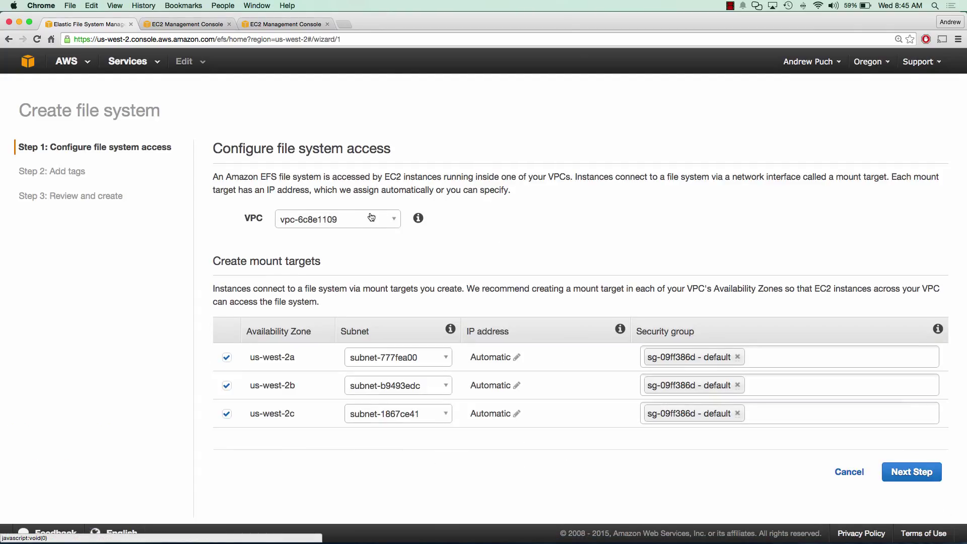
mouse_move(557, 370)
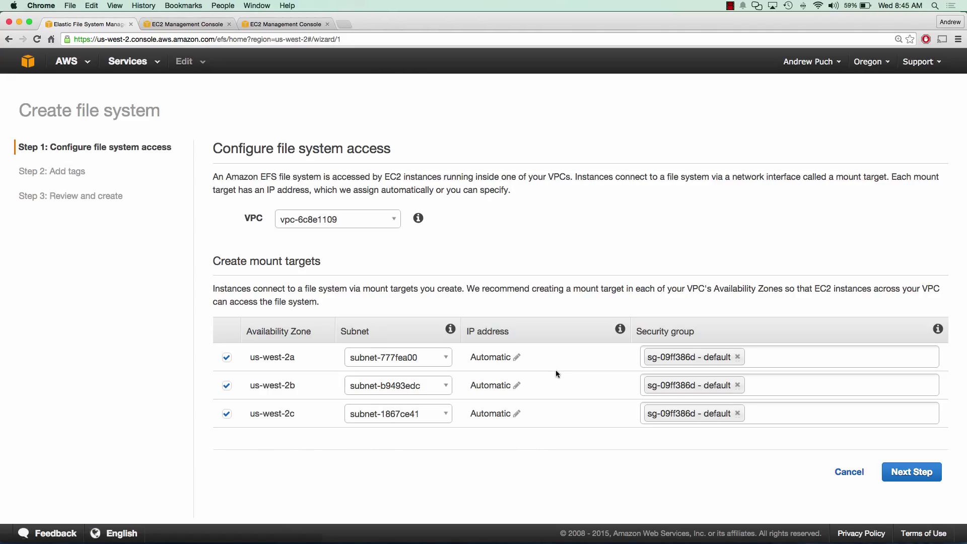
- Replace the default security group with Internal Only on the mount targets
left_click(737, 356)
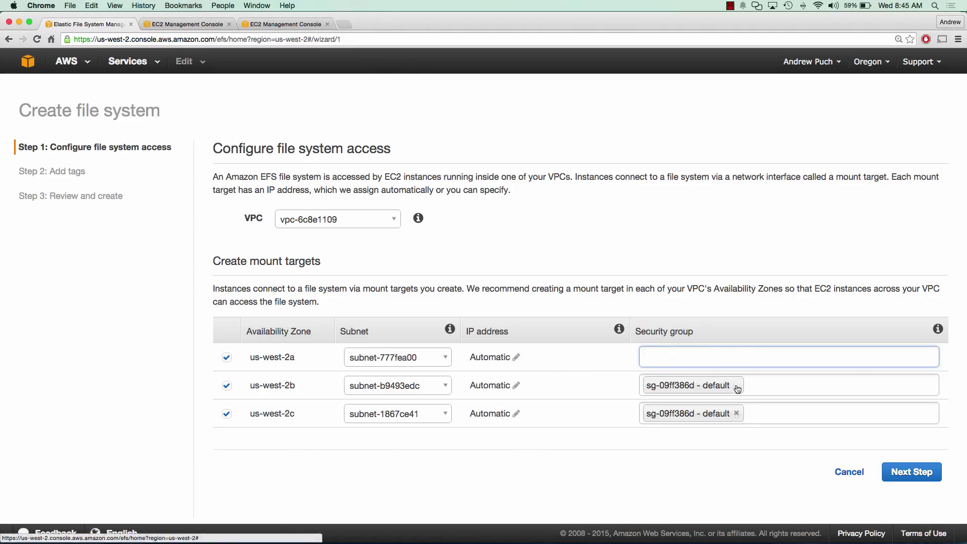
left_click(788, 357)
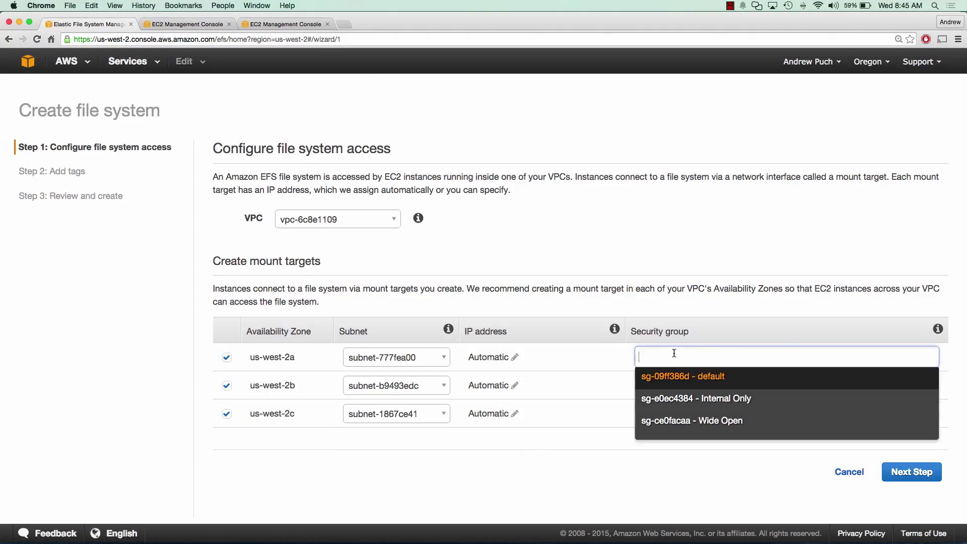
left_click(696, 399)
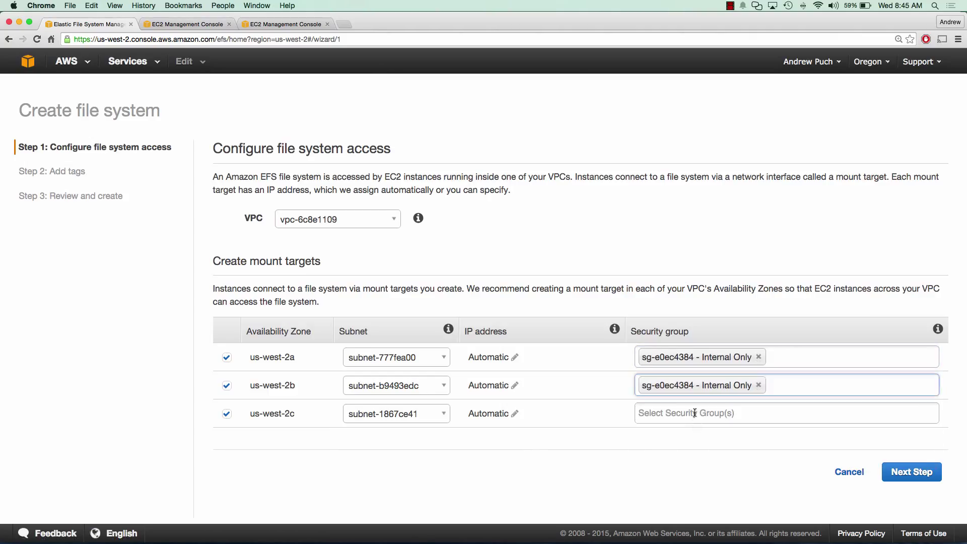
left_click(704, 414)
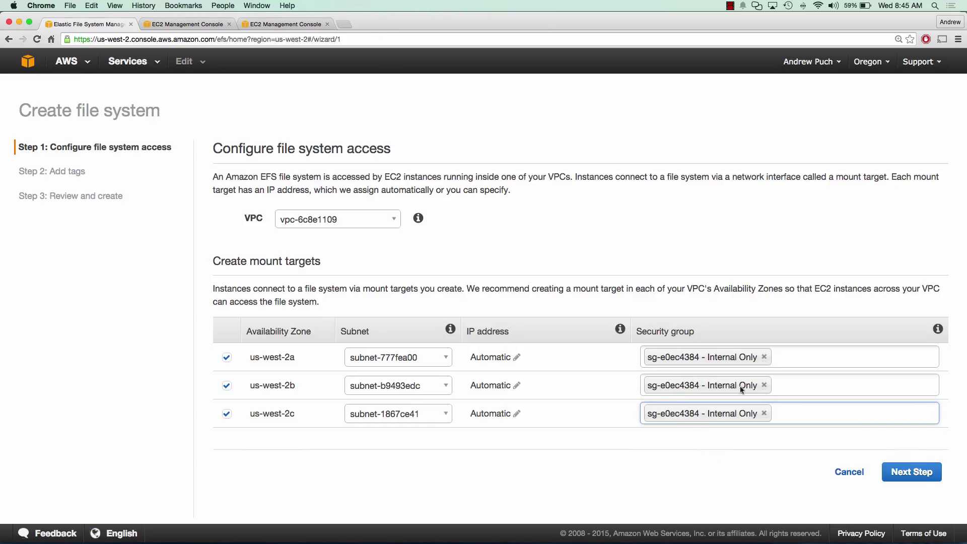
- Skip tags, review the settings and create the EFS file system
left_click(911, 472)
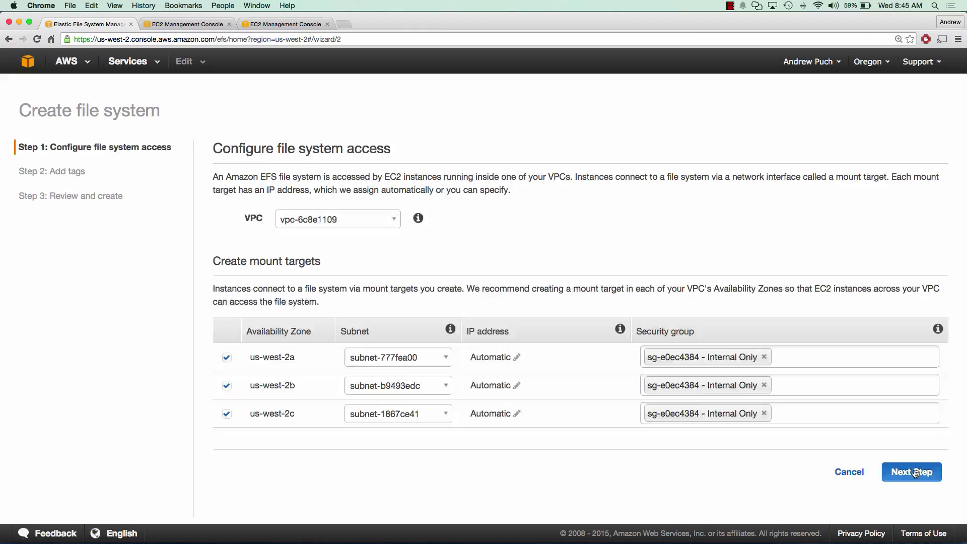
left_click(912, 472)
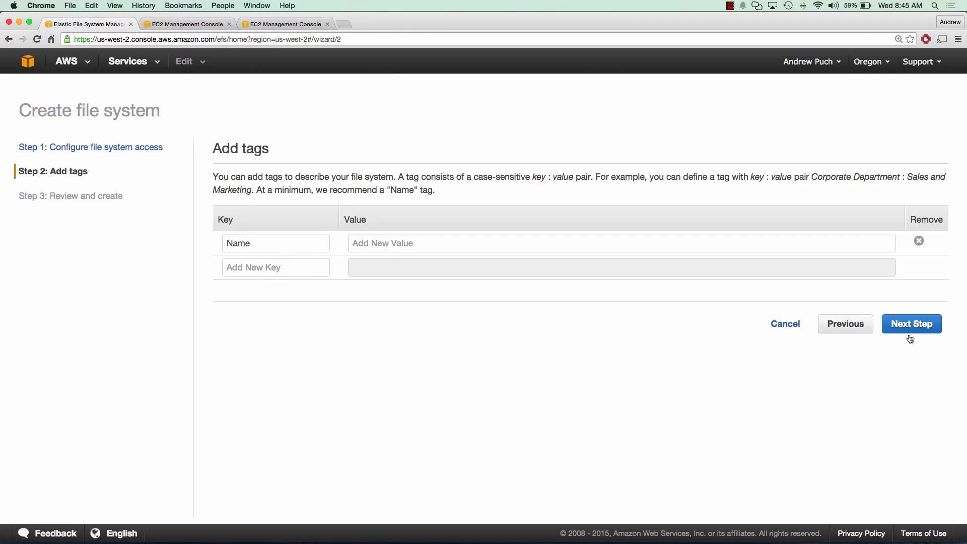
left_click(911, 324)
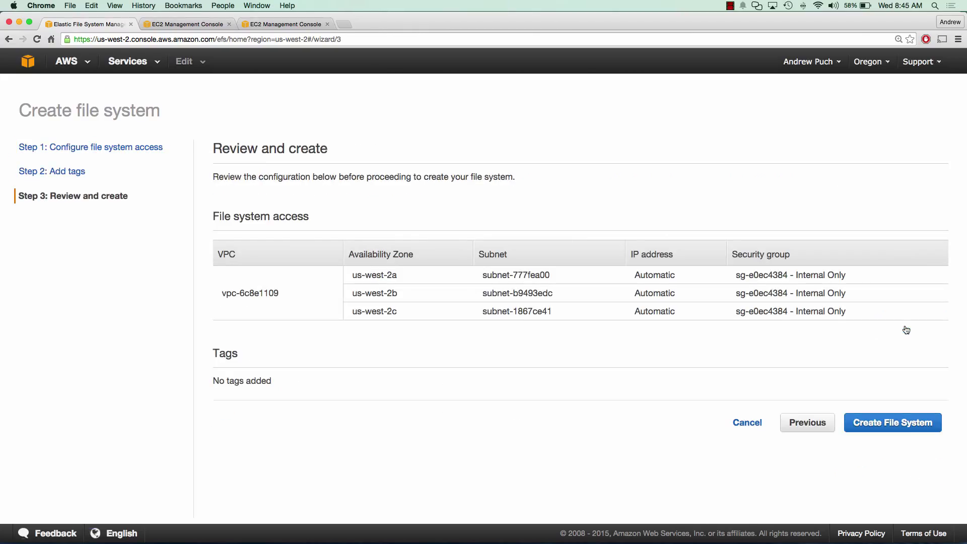
mouse_move(892, 423)
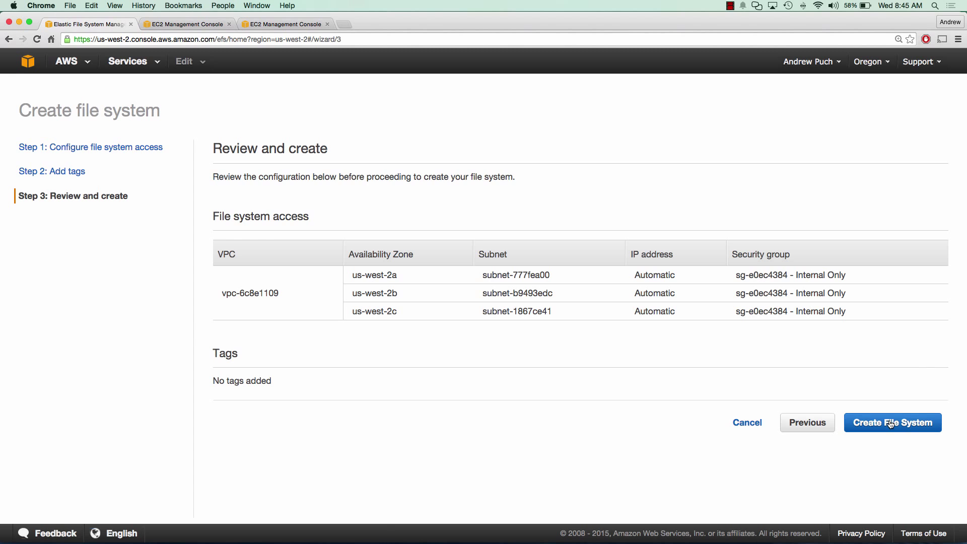
left_click(892, 422)
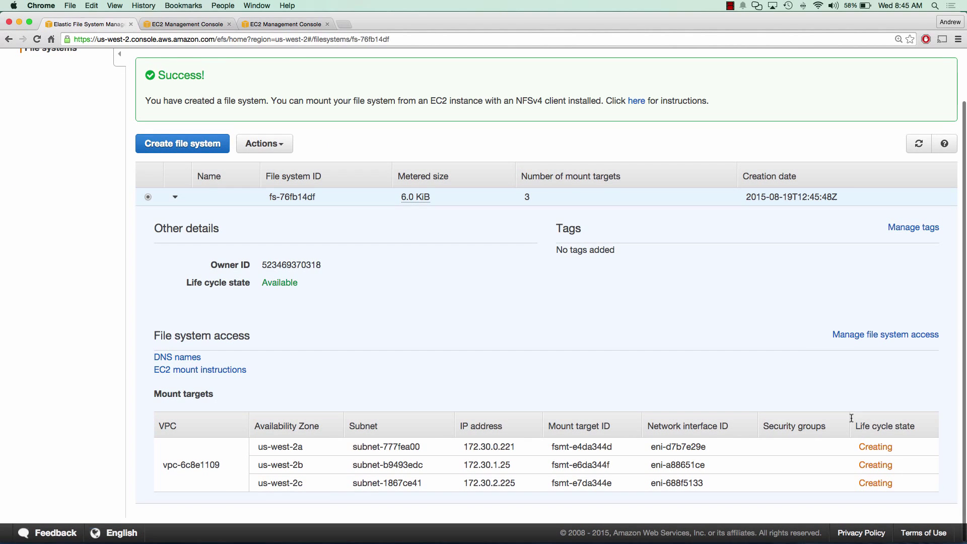
mouse_move(894, 471)
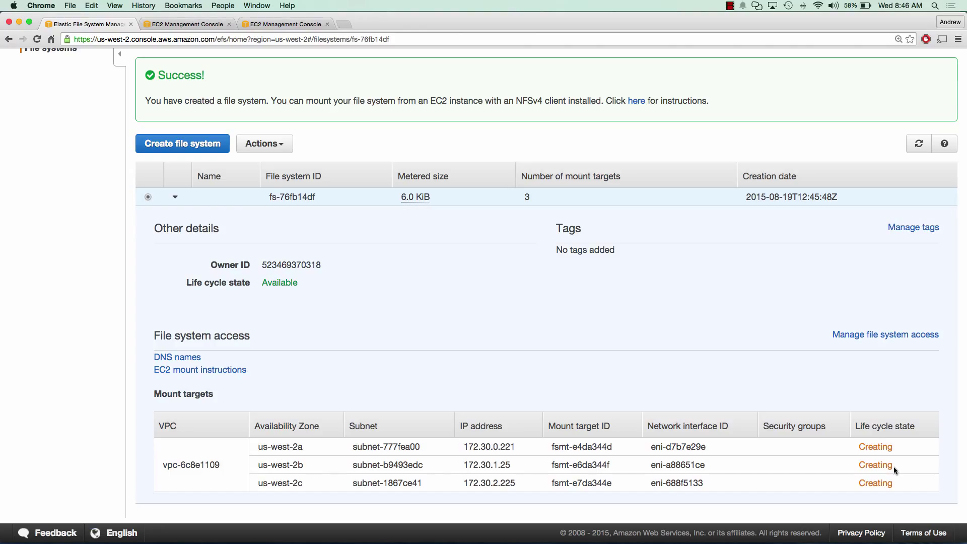
- Launch a new EC2 instance from the Ubuntu Server 14.04 LTS image
left_click(188, 24)
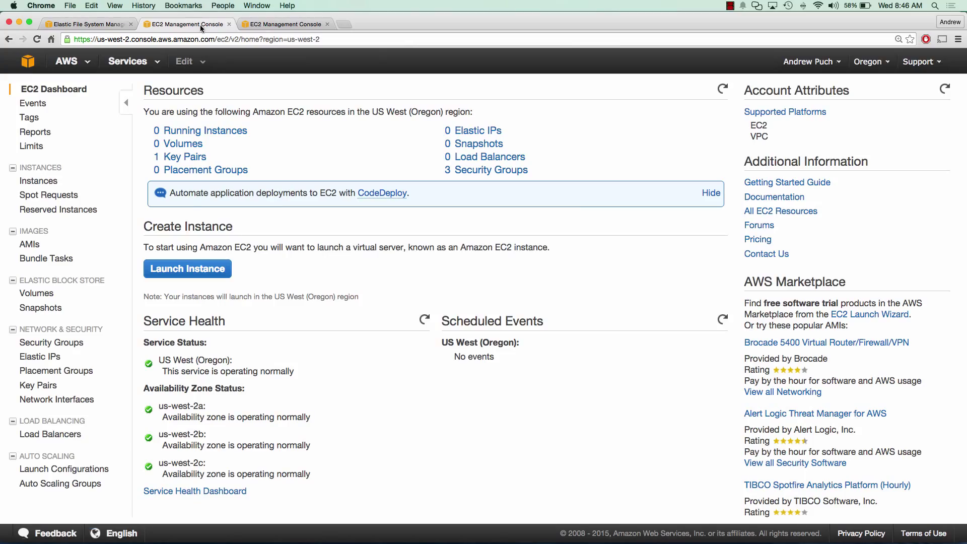
mouse_move(188, 268)
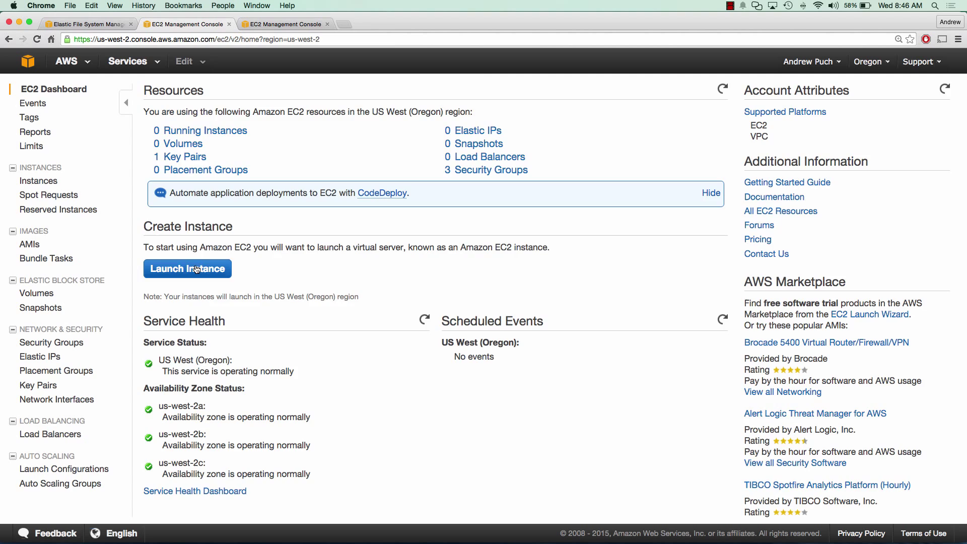
left_click(188, 268)
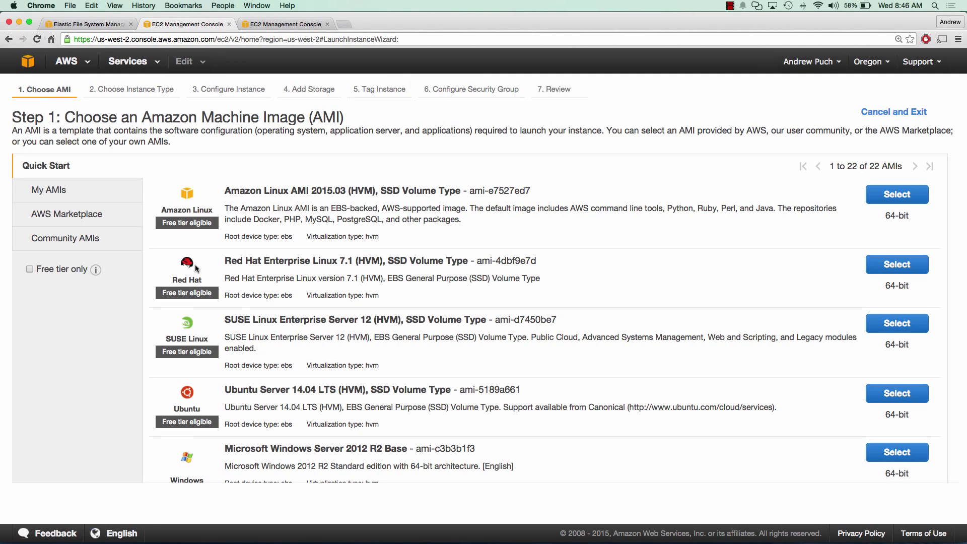
mouse_move(897, 393)
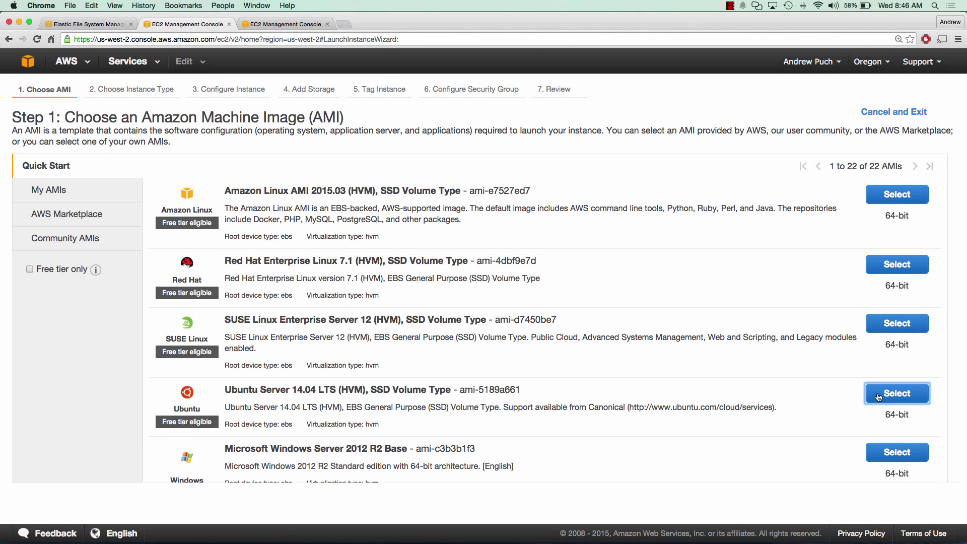
left_click(897, 393)
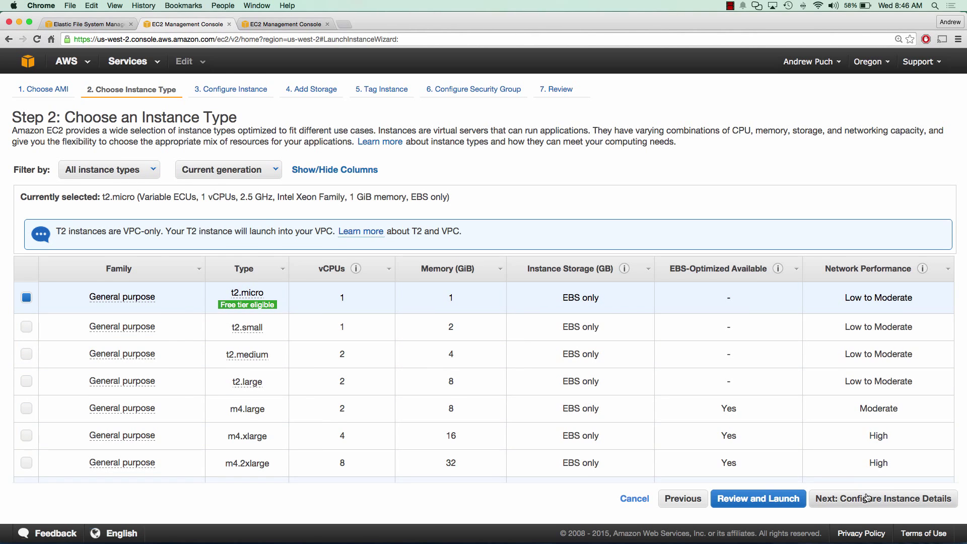
- Keep t2.micro and default details, then tag the instance Name as EFS Tutorial
left_click(883, 499)
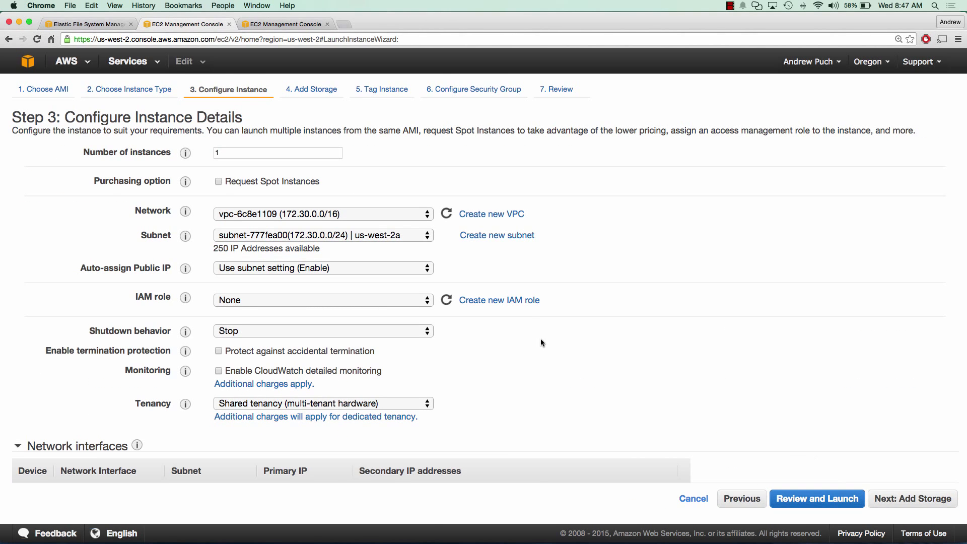
mouse_move(379, 238)
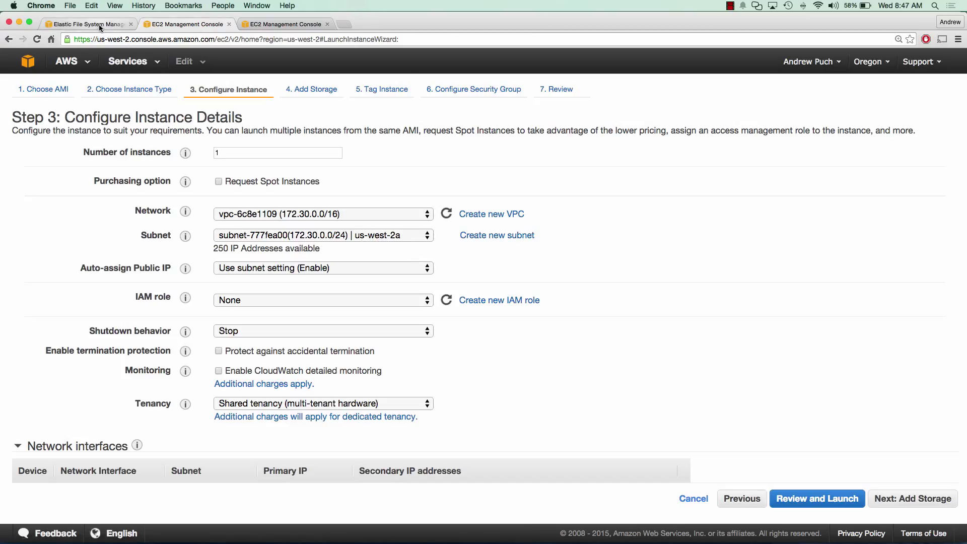
mouse_move(913, 499)
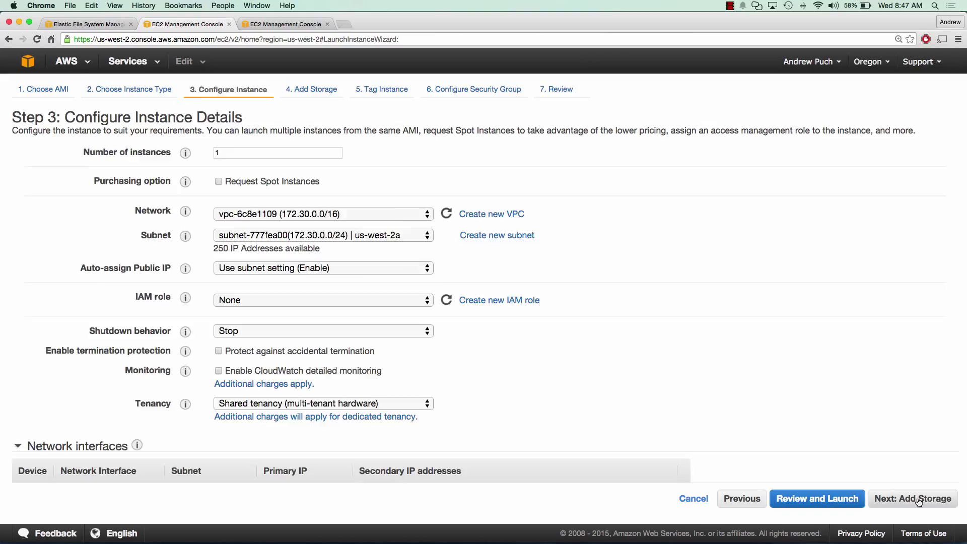
left_click(912, 498)
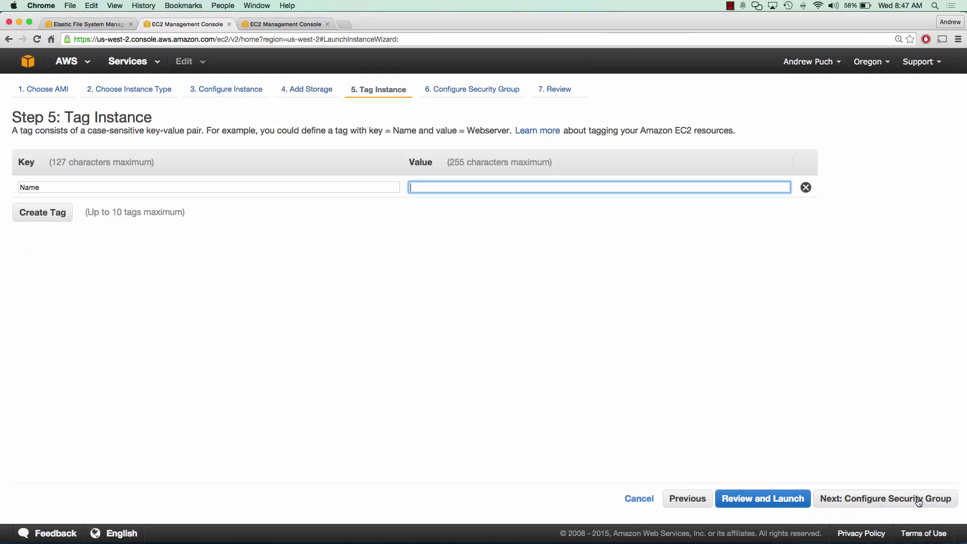
type("EFS Tutorial")
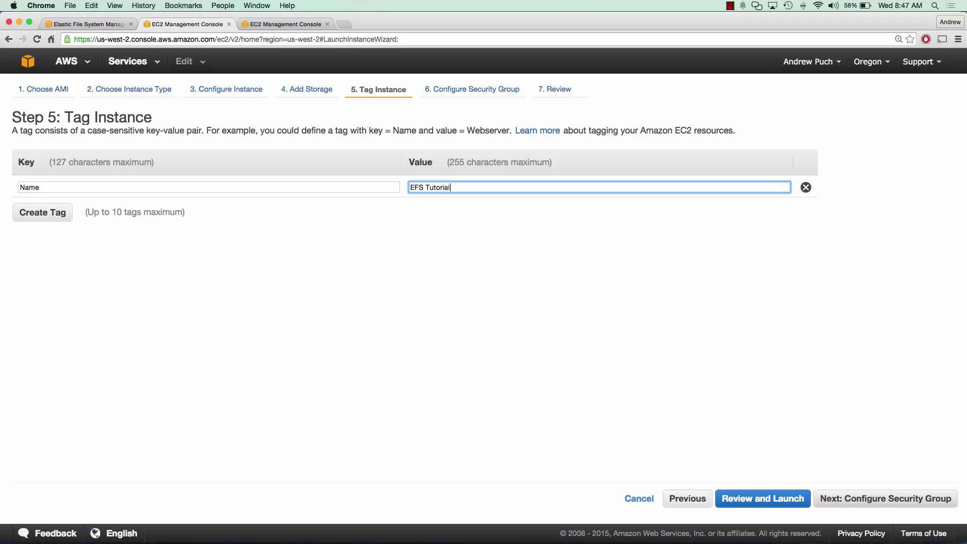
- Assign the existing Wide Open security group and continue to Review and Launch
left_click(885, 499)
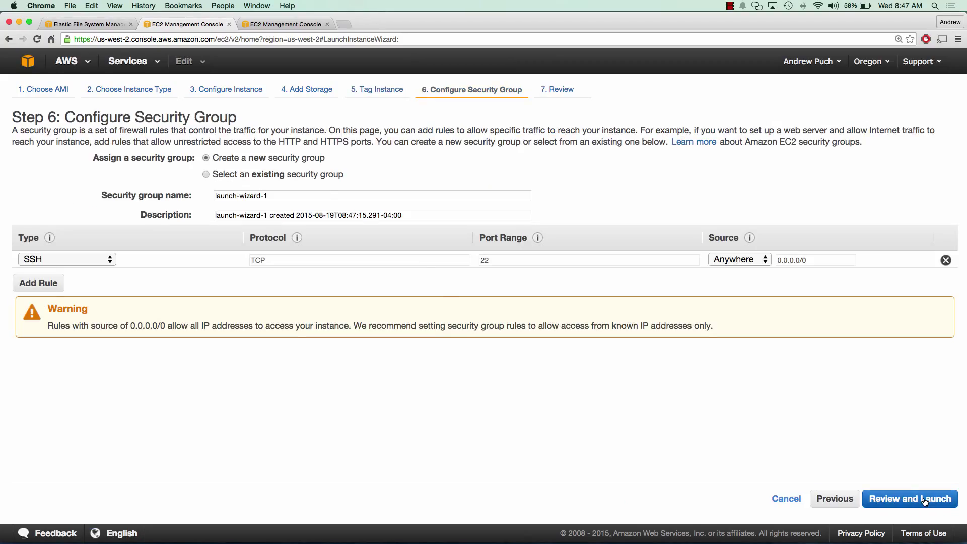
left_click(206, 174)
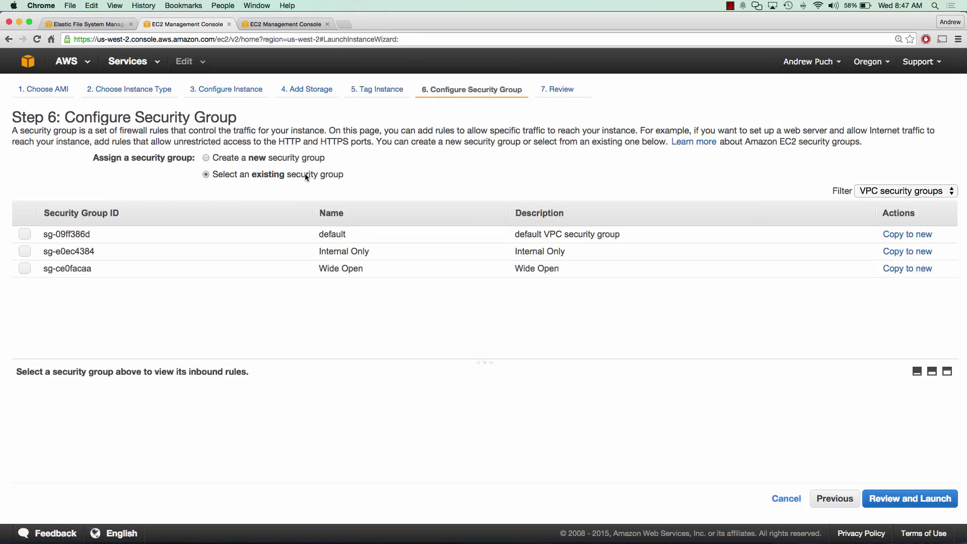
left_click(24, 268)
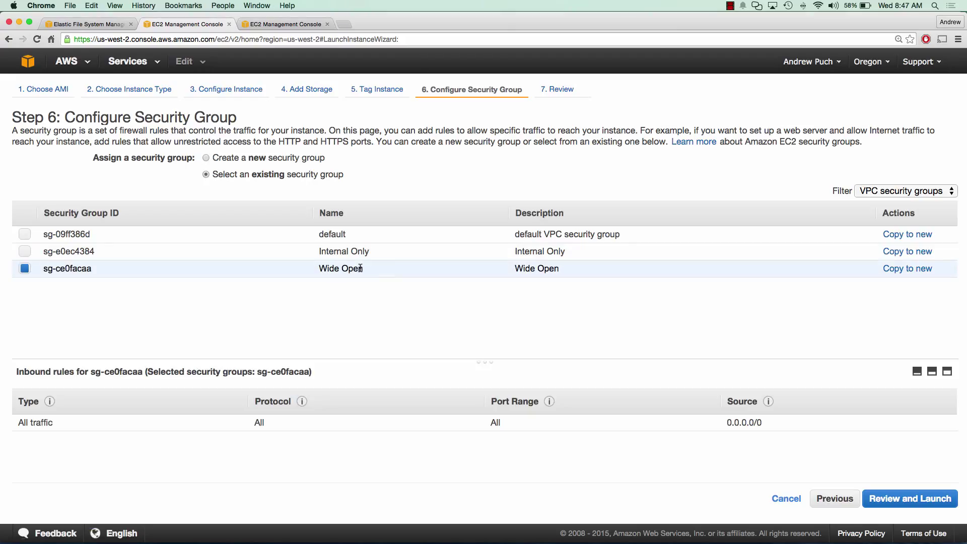
left_click(25, 251)
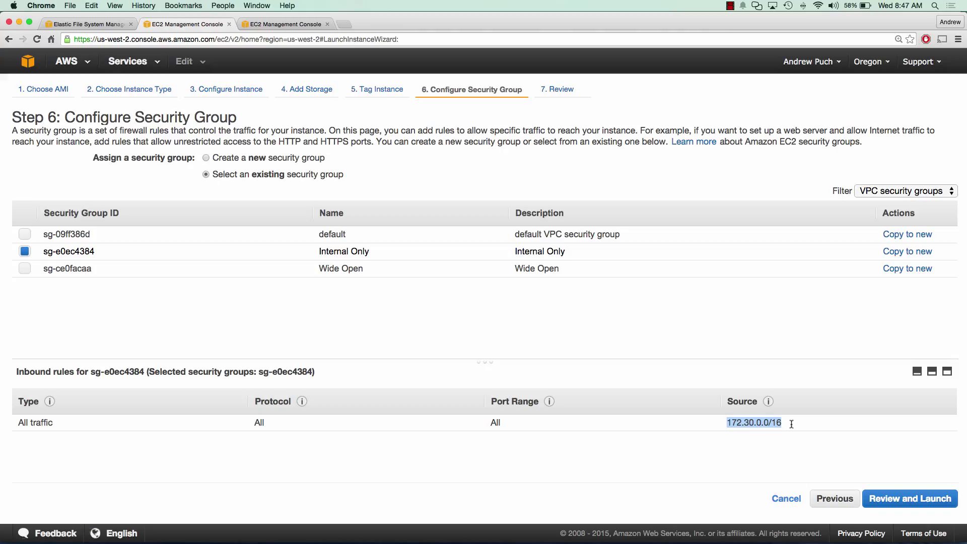
mouse_move(549, 301)
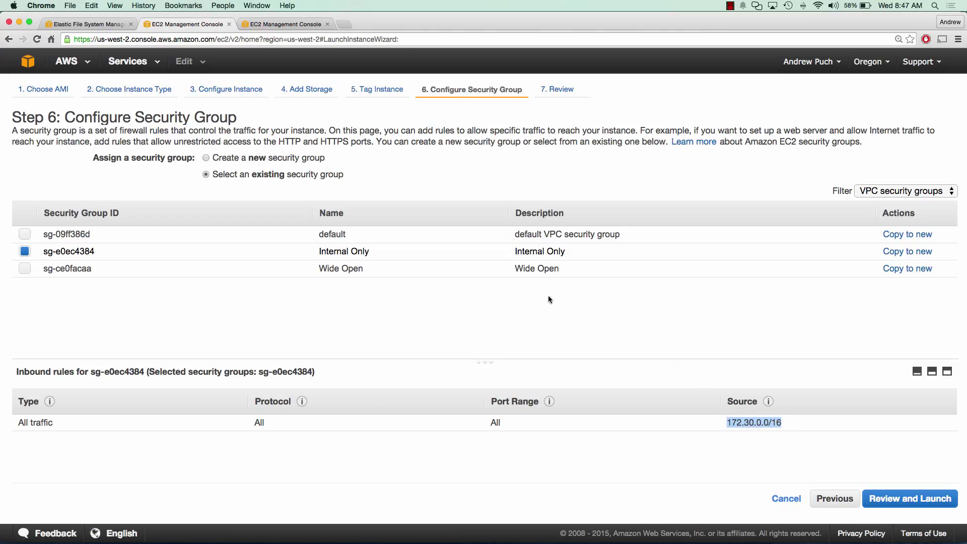
left_click(24, 268)
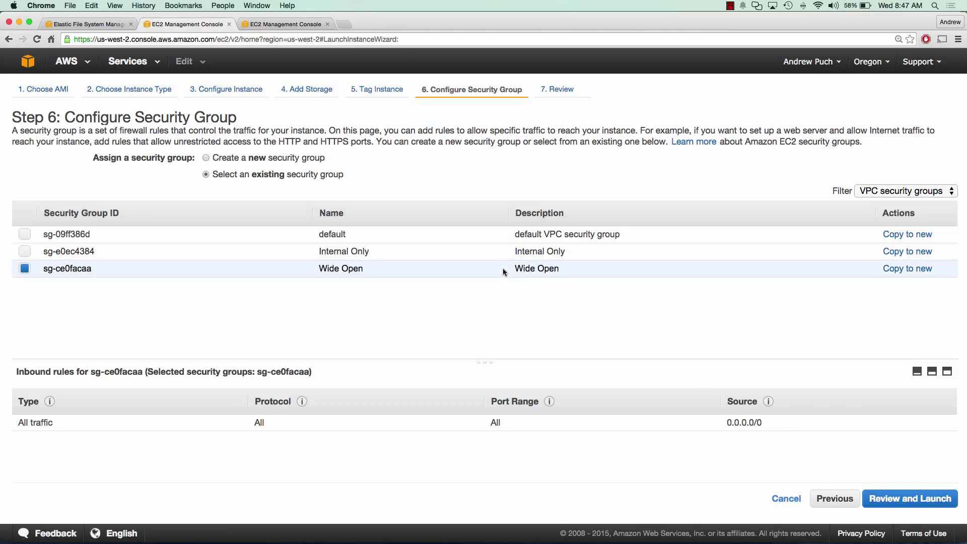
left_click(909, 499)
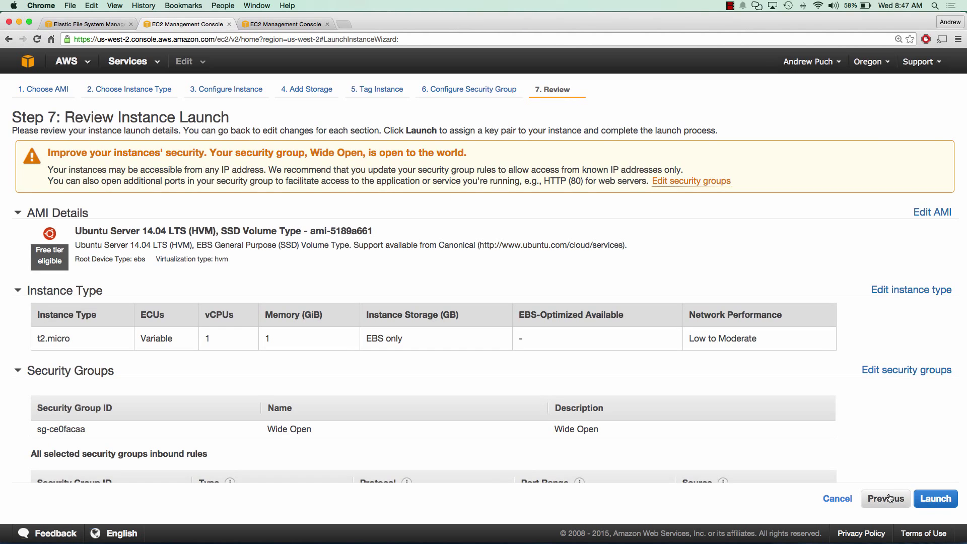
- Launch the instance with the awstutorialseries key pair after acknowledging the key
left_click(935, 499)
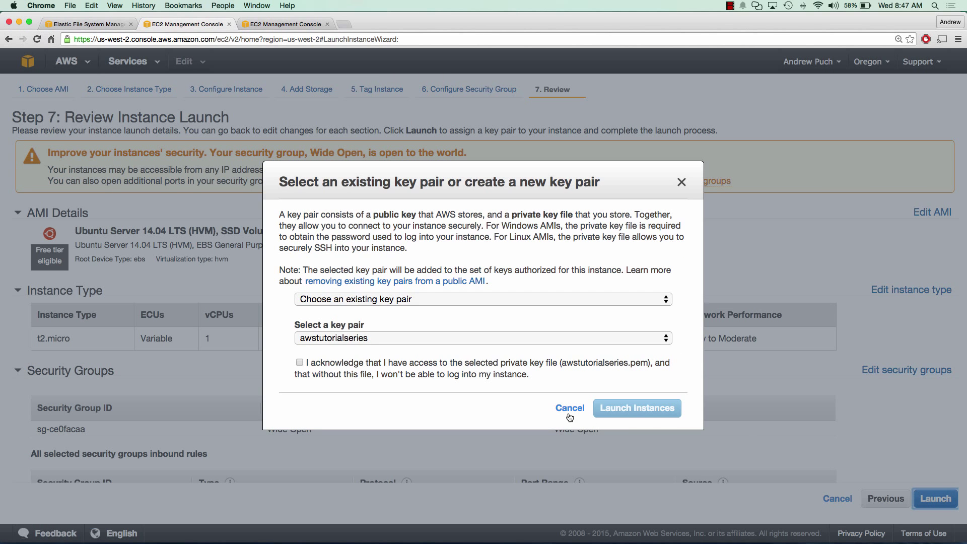
left_click(300, 361)
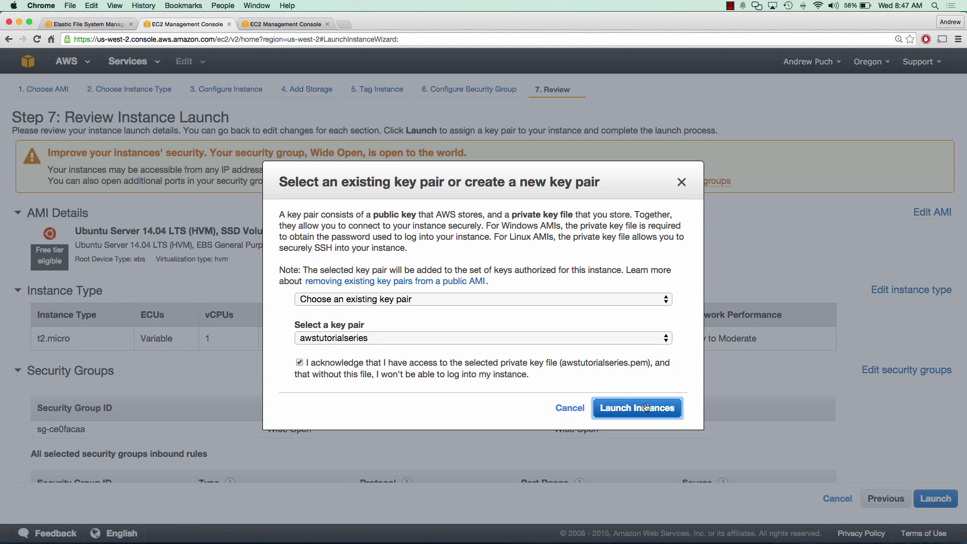
left_click(637, 408)
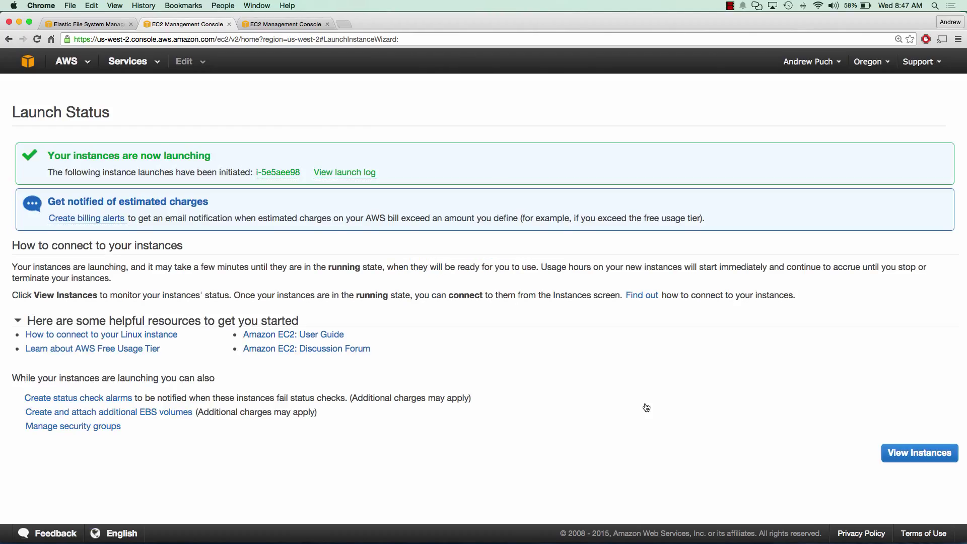
left_click(919, 453)
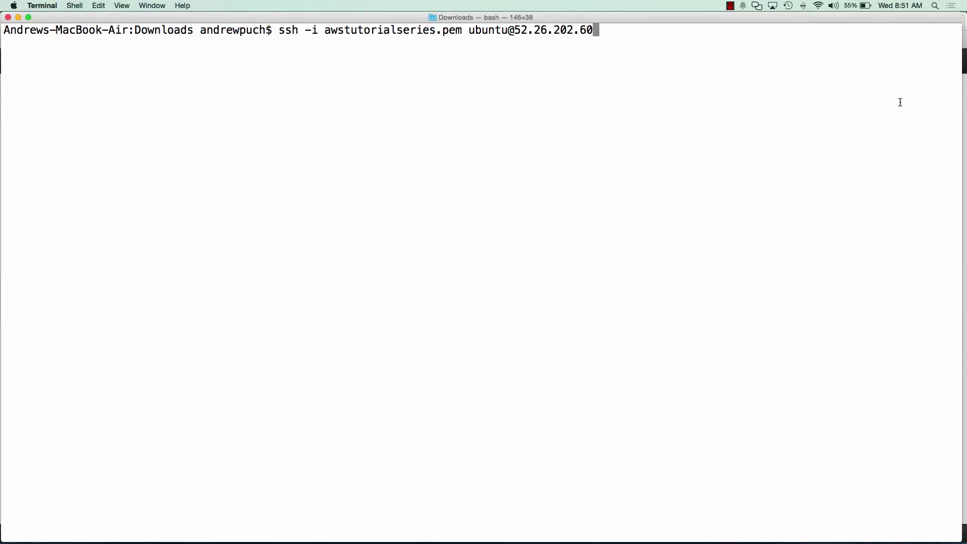
key("Return")
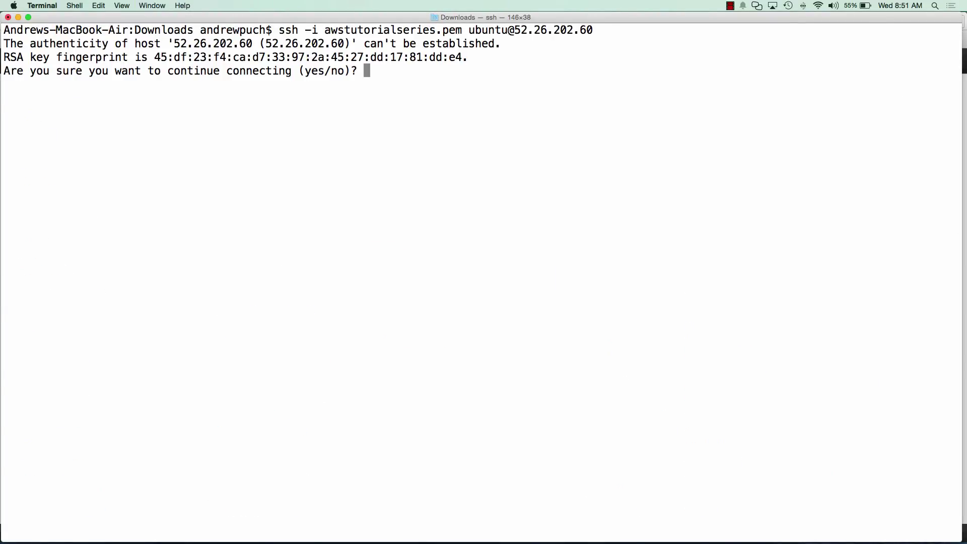
type("yes")
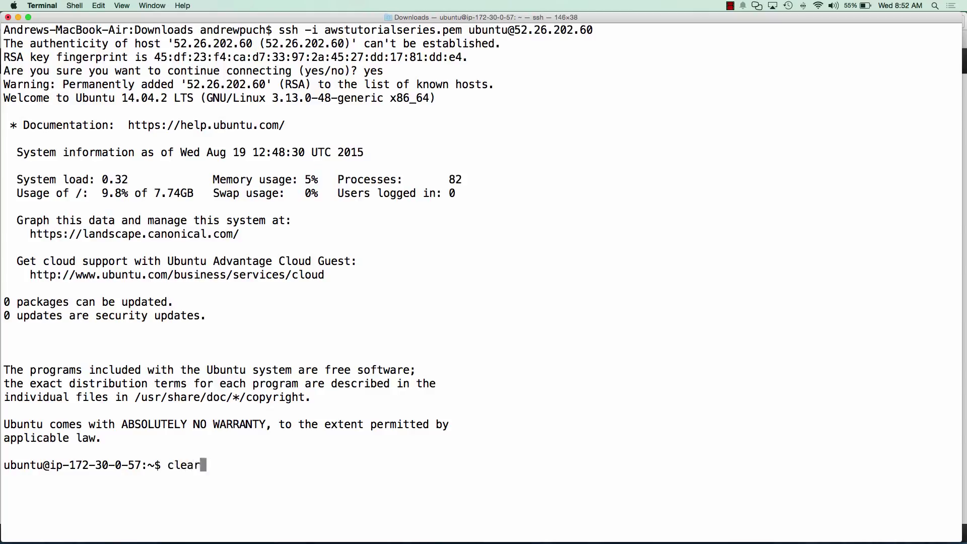
key("Return")
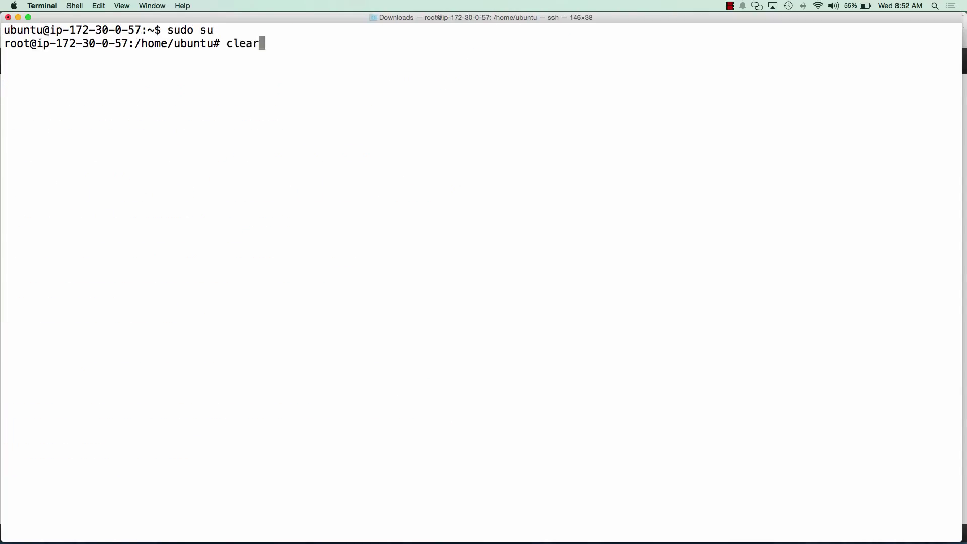
- Run apt-get update and install nfs-common as root
type("apt-get update && apt-get install nfs-common -y")
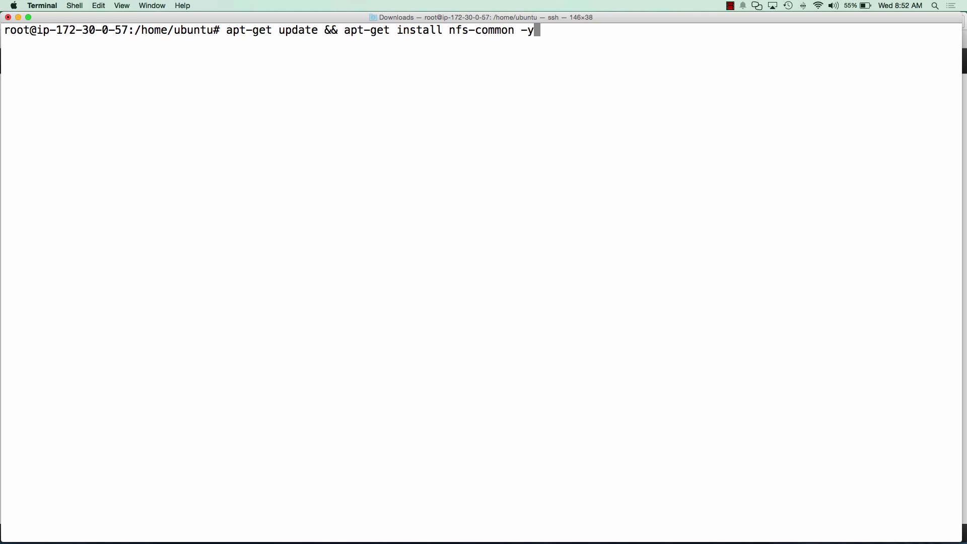
key("Return")
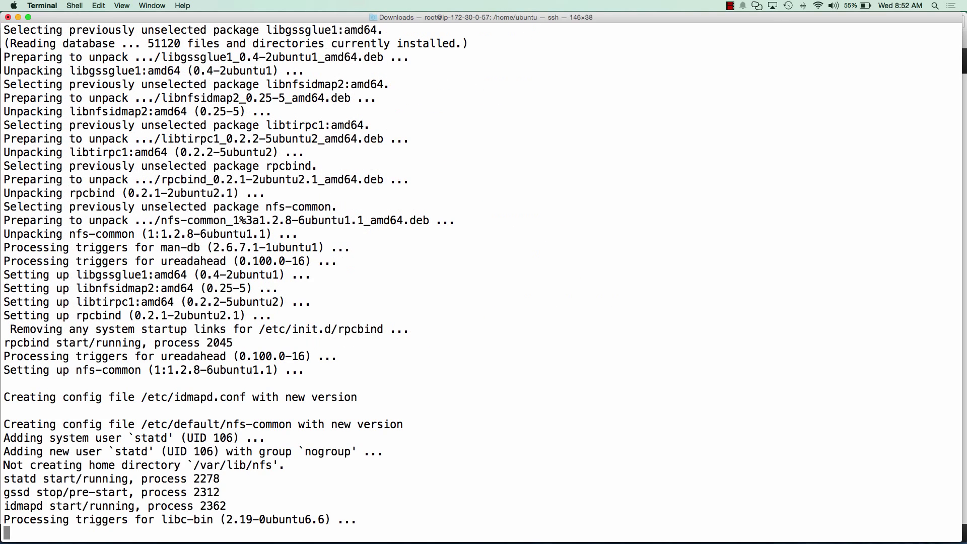
type("cl")
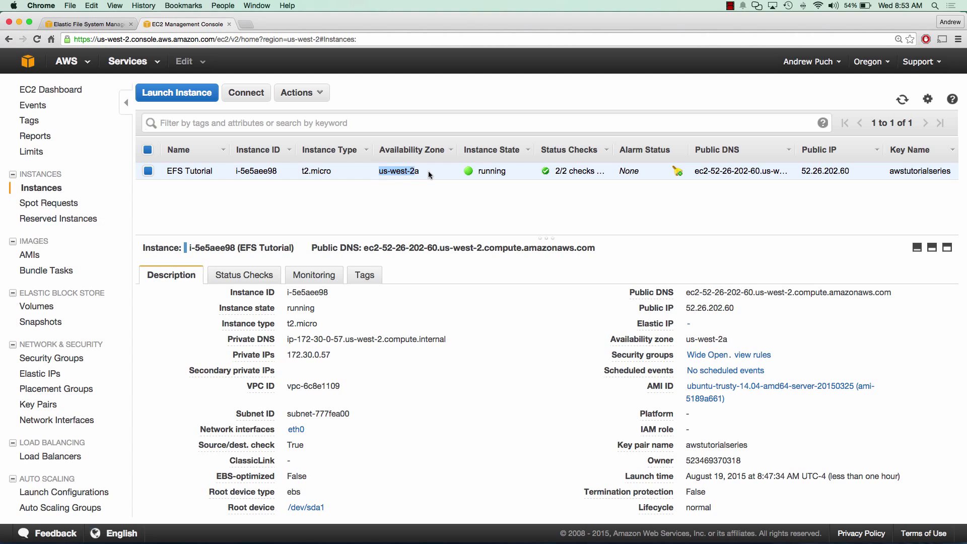
mouse_move(415, 180)
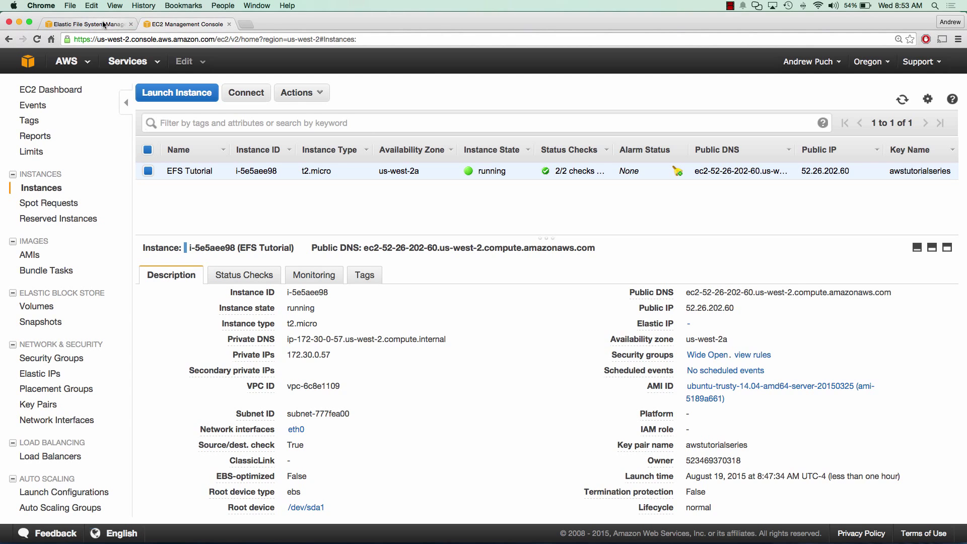
- Copy the us-west-2a mount target address 172.30.0.221 from the EFS details
left_click(89, 23)
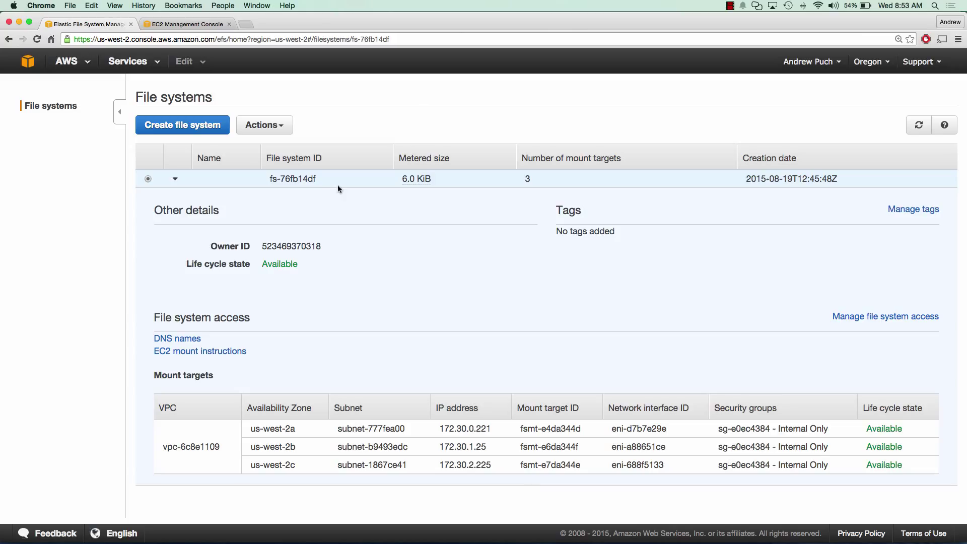
mouse_move(251, 432)
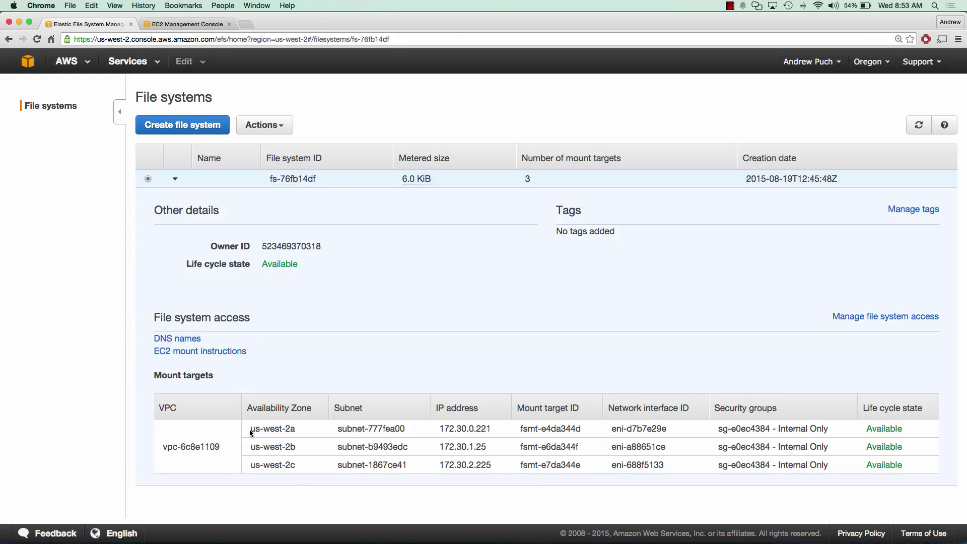
double_click(272, 429)
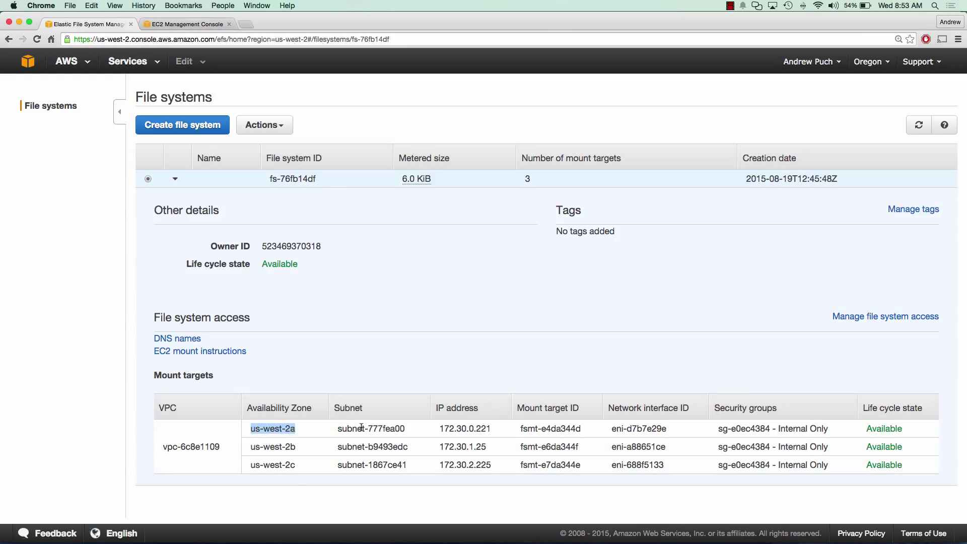
double_click(465, 430)
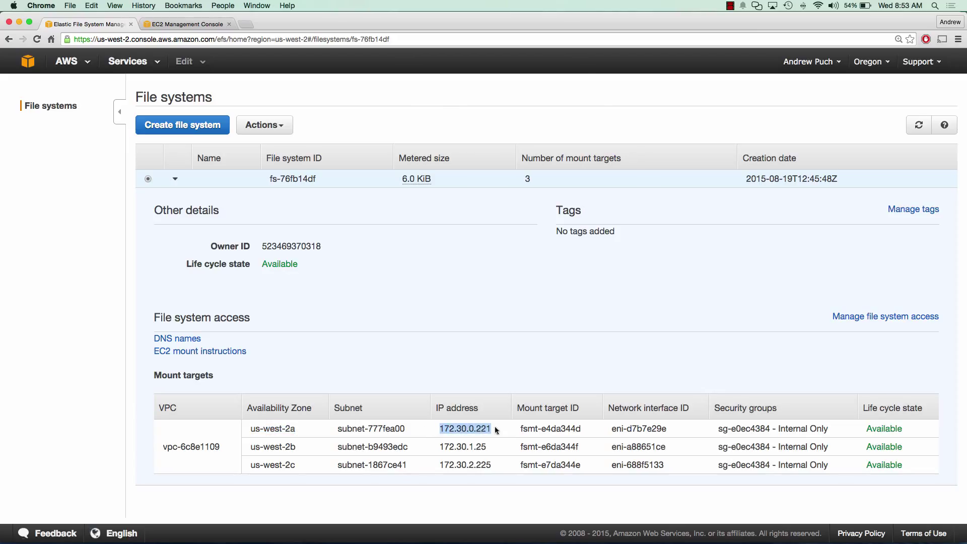
mouse_move(464, 428)
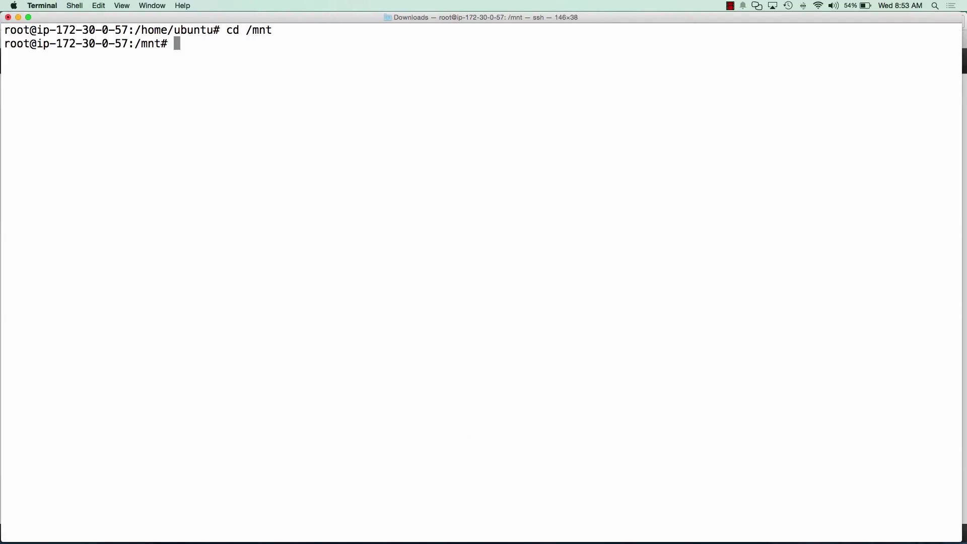
- Create /mnt/efs and mount 172.30.0.221:/ onto it as nfs4
type("mkdir efs")
type("l")
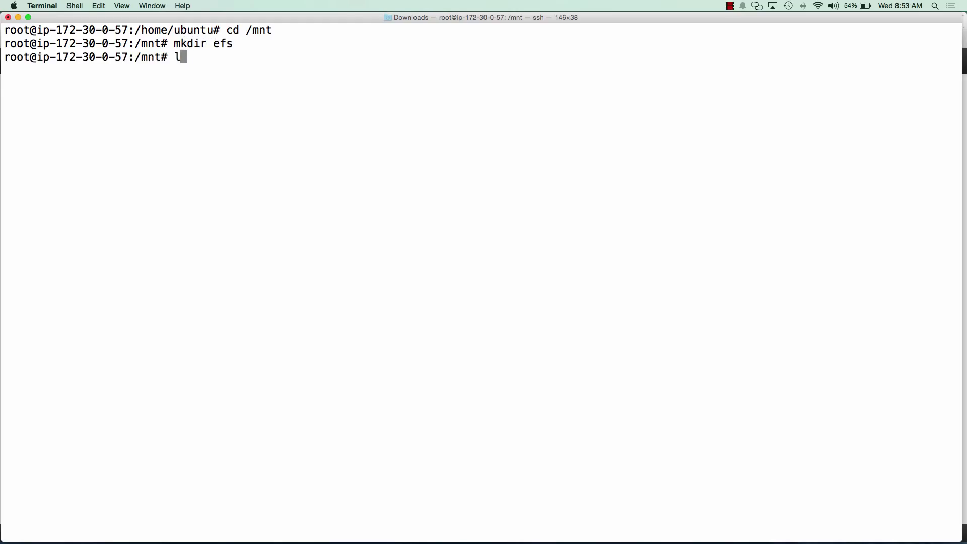
key("Return")
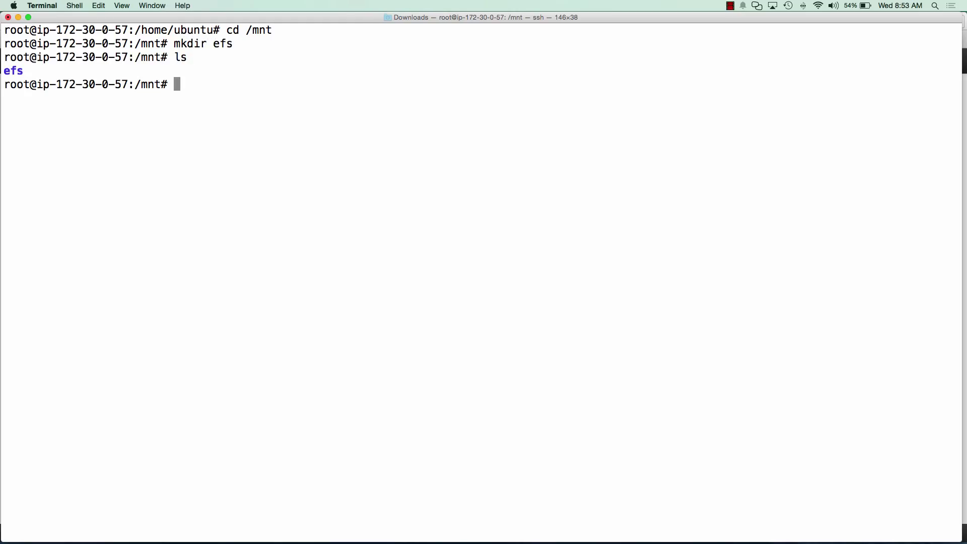
type("mount -t nfs4 172.30.0.221:/ /mnt/efs")
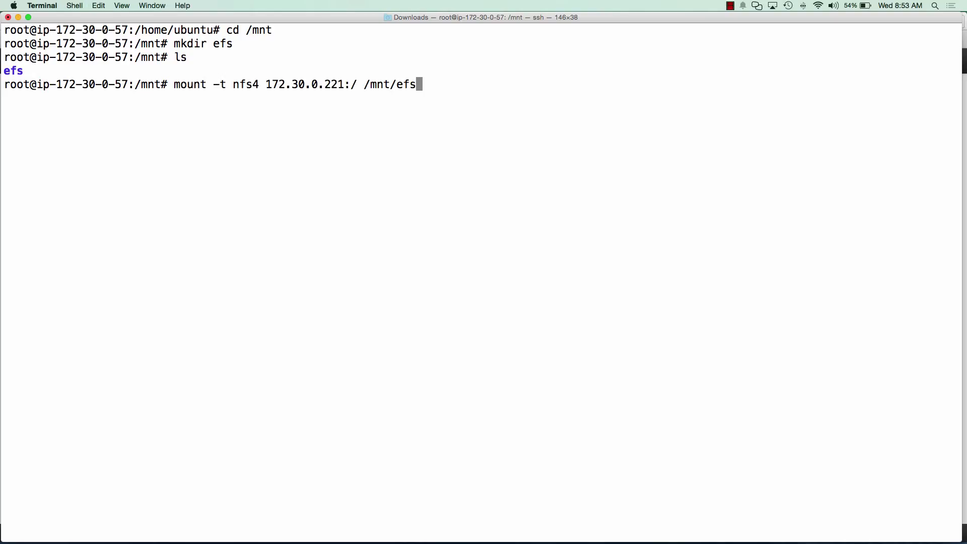
mouse_move(463, 422)
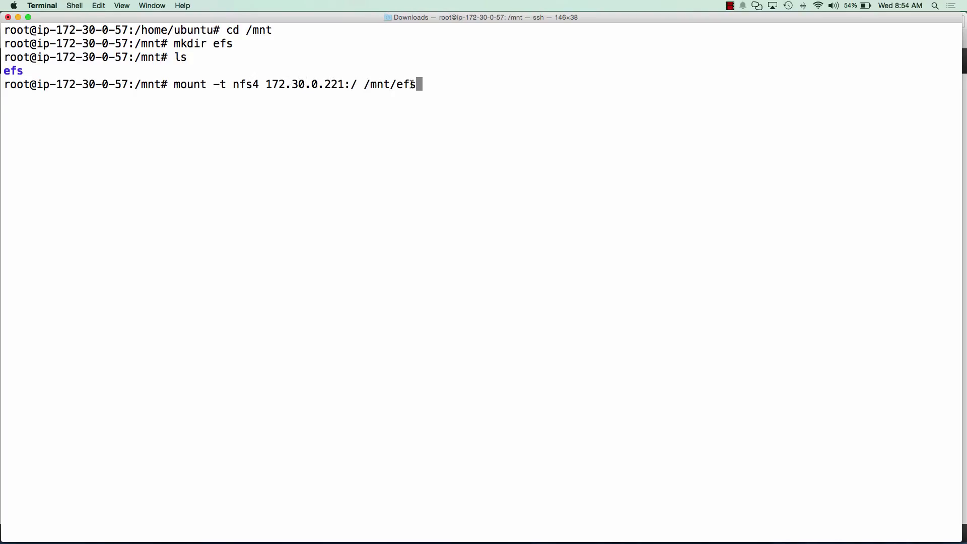
key("Return")
type("df -h")
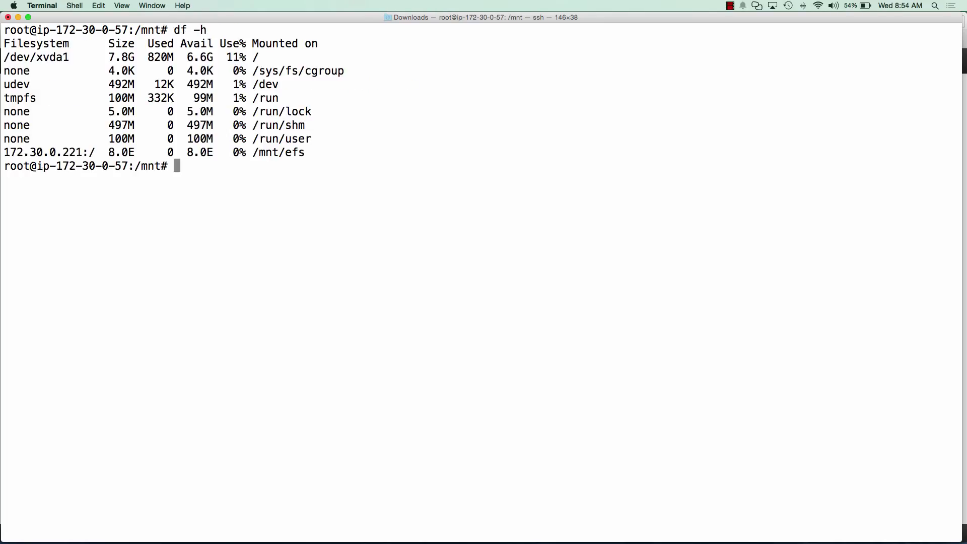
mouse_move(468, 79)
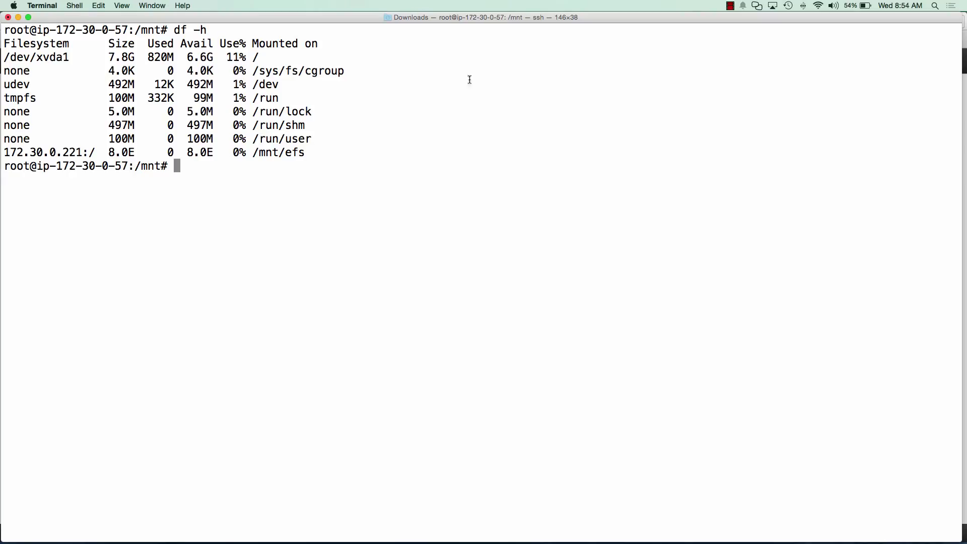